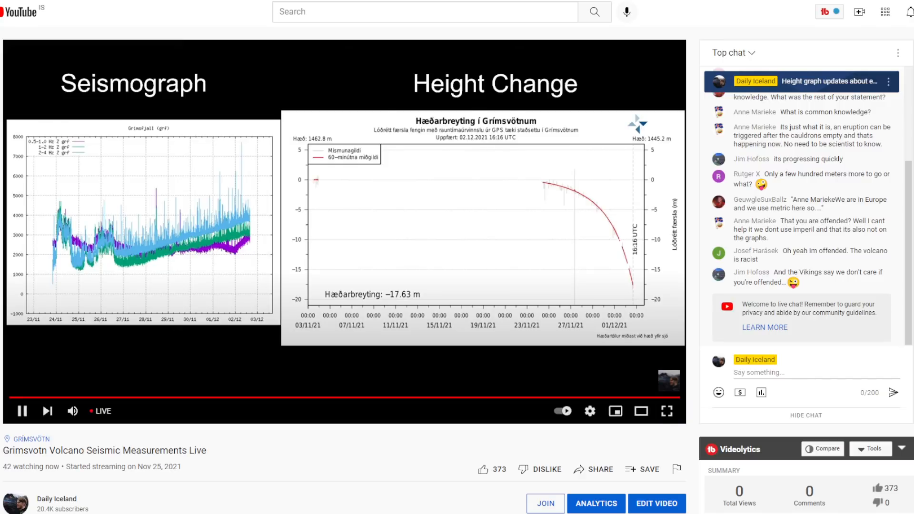
Seek the Grímsvötn stream back about 11:50 hours to the −13.96 m graph reading.
scroll("down", 3)
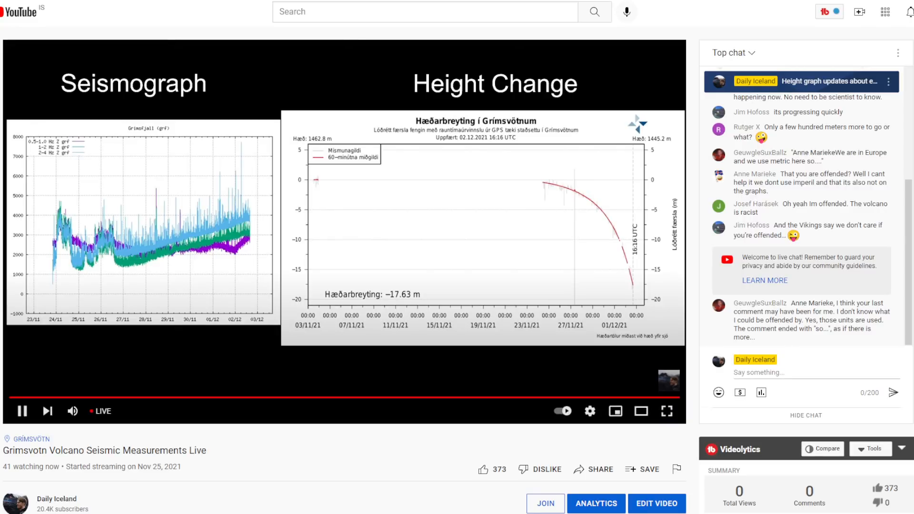
mouse_move(216, 239)
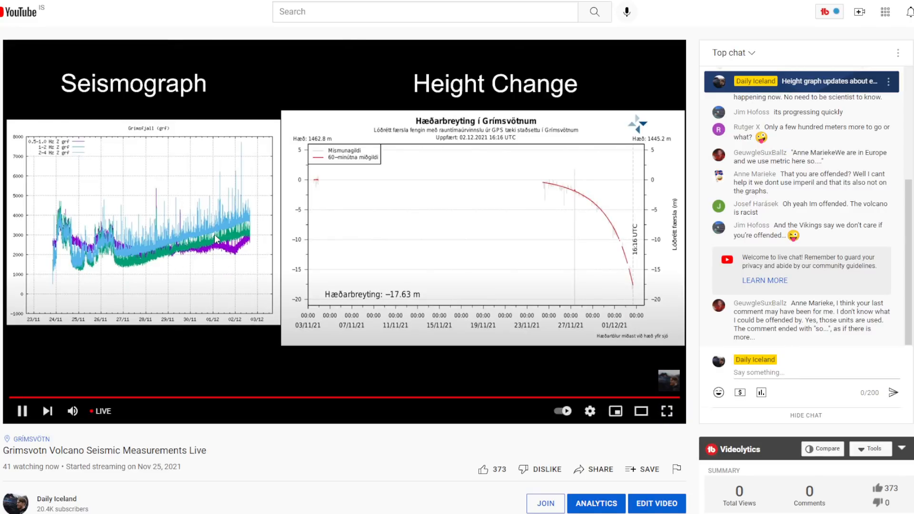
mouse_move(246, 223)
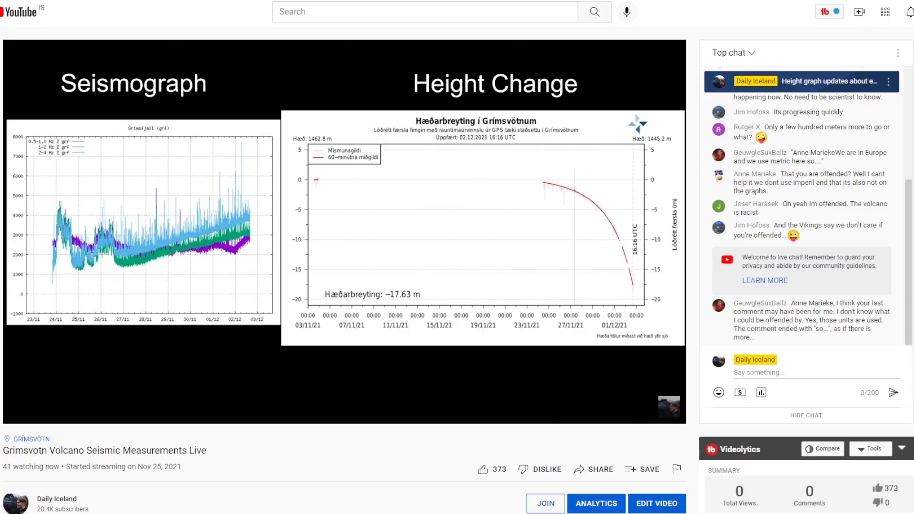
mouse_move(209, 218)
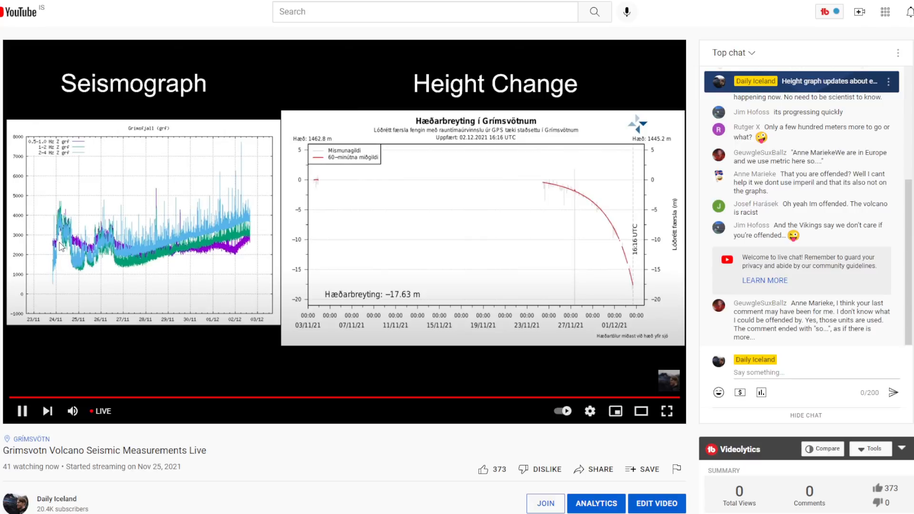
mouse_move(63, 274)
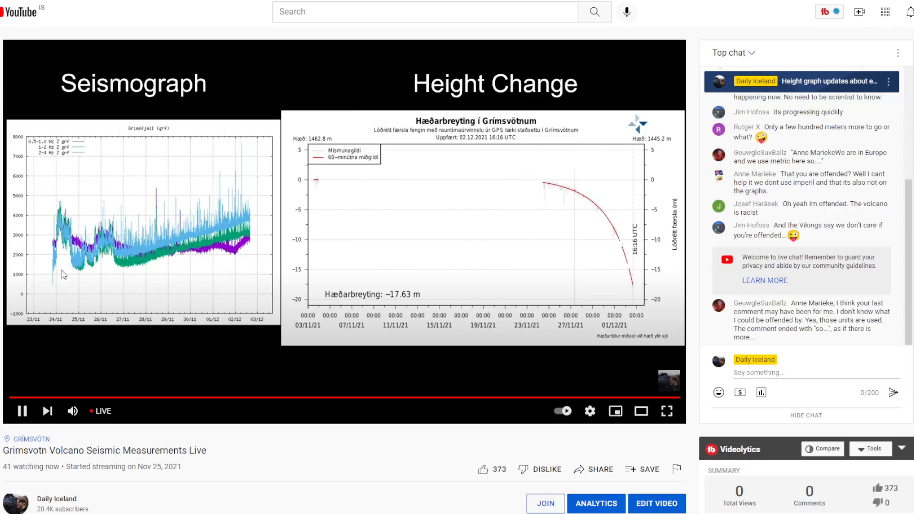
mouse_move(58, 266)
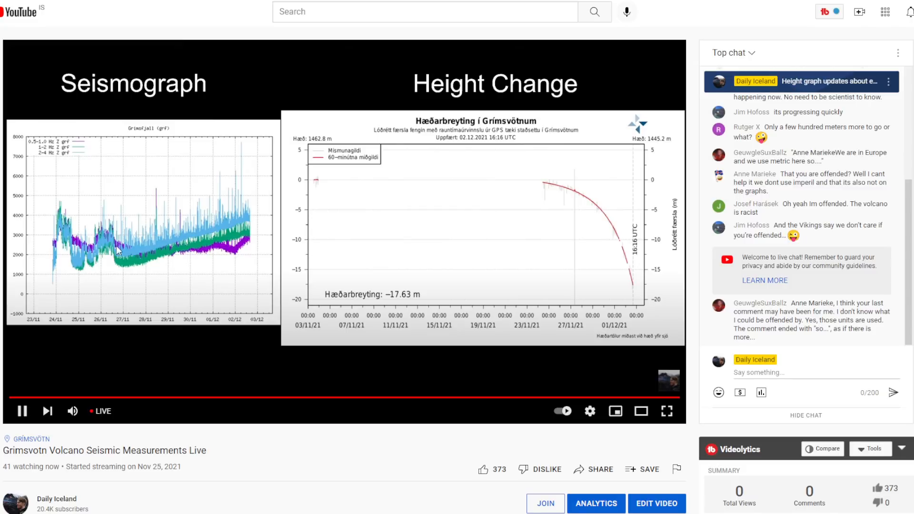
mouse_move(152, 260)
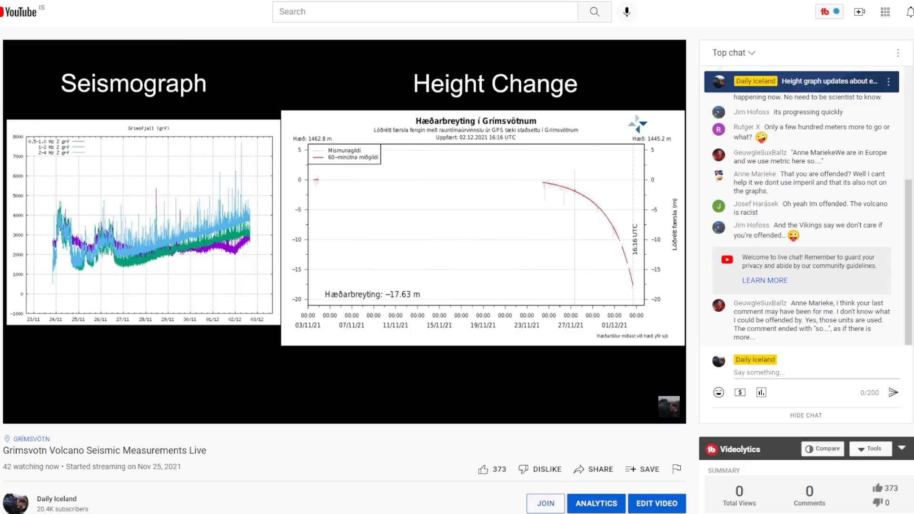
mouse_move(408, 225)
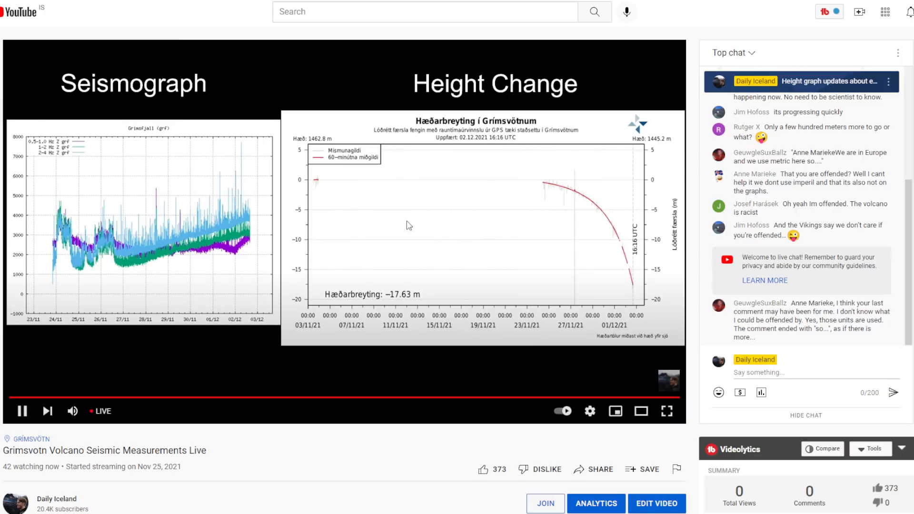
mouse_move(491, 225)
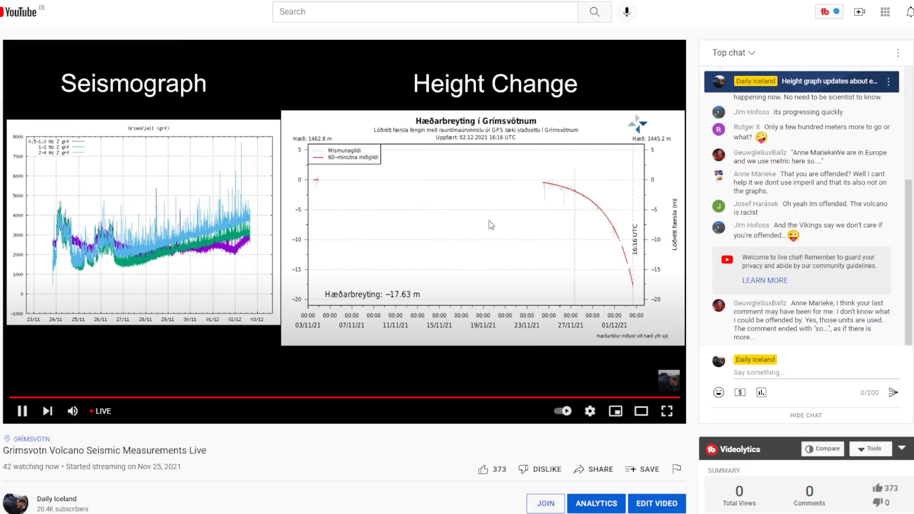
mouse_move(510, 334)
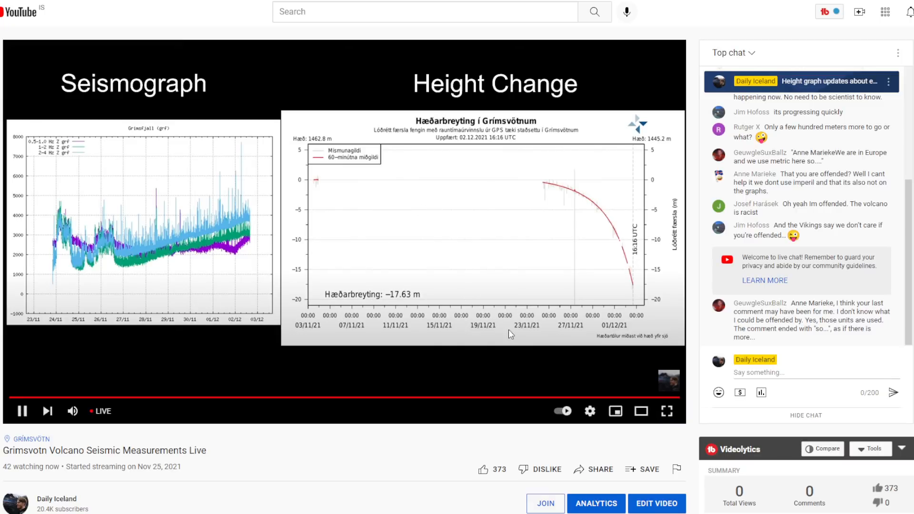
mouse_move(395, 304)
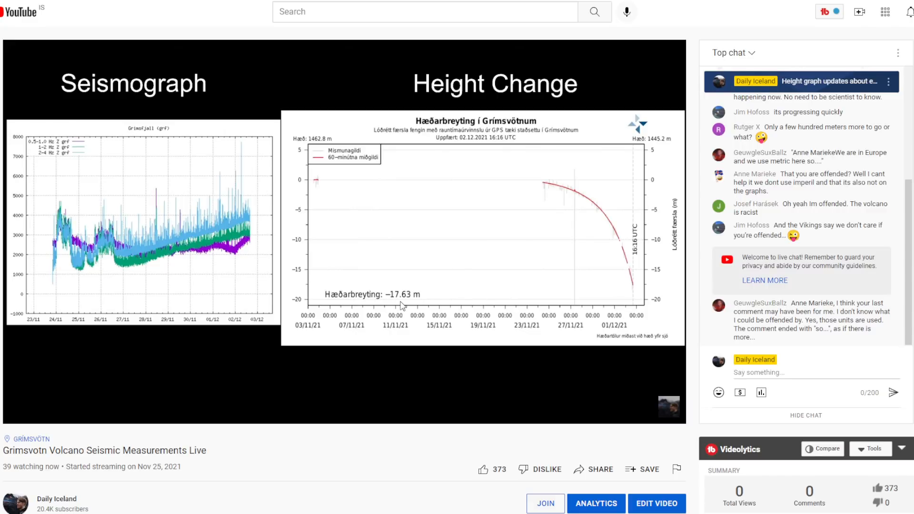
mouse_move(563, 399)
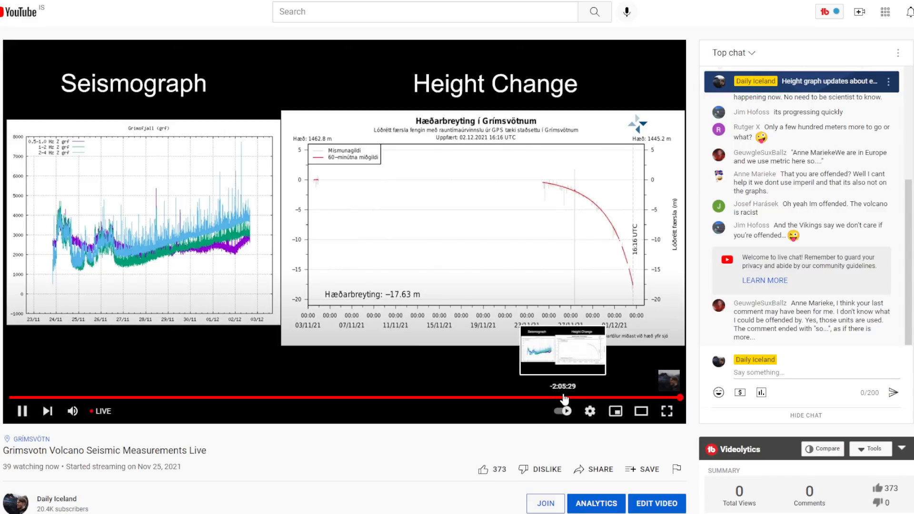
mouse_move(165, 398)
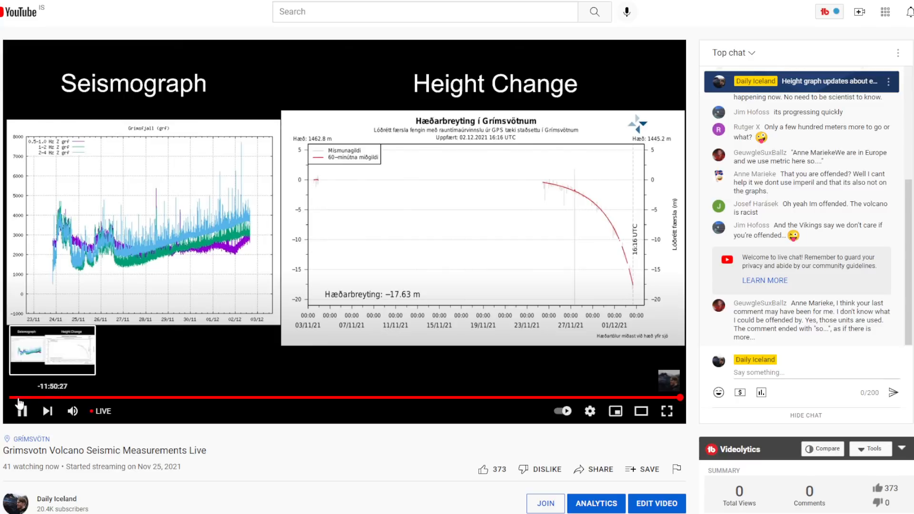
left_click(19, 411)
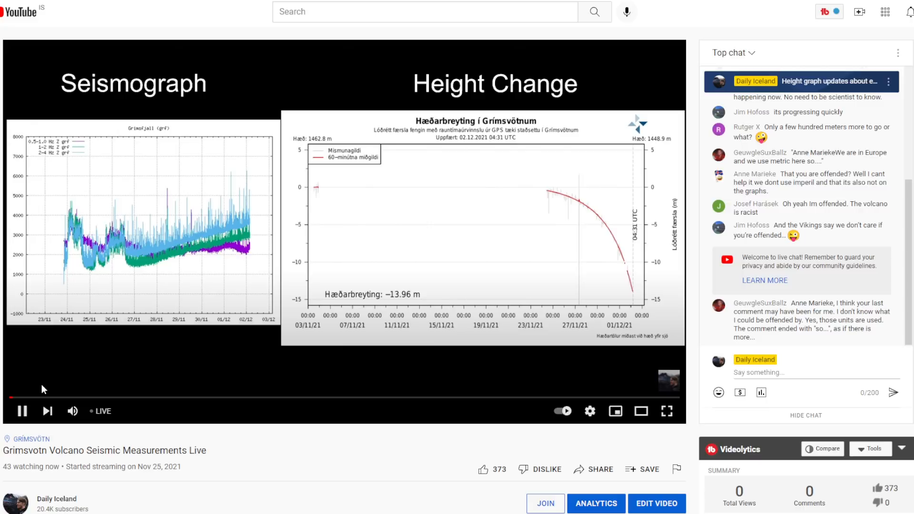
mouse_move(568, 390)
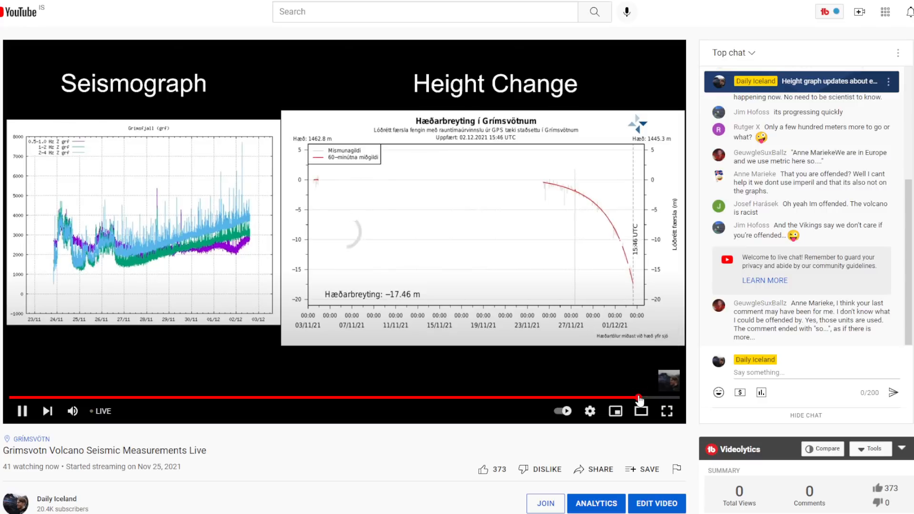
mouse_move(458, 341)
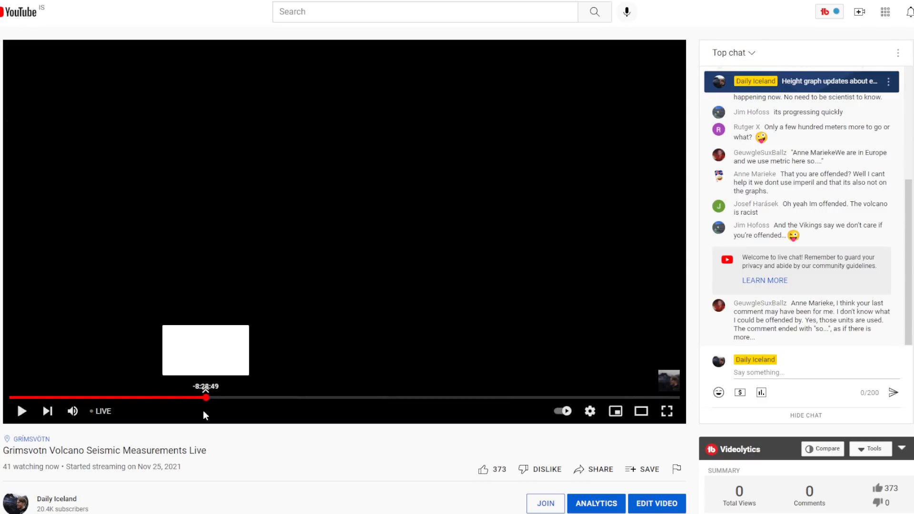
Jump to the live edge, where the height-change graph reads −17.75 m.
left_click(21, 411)
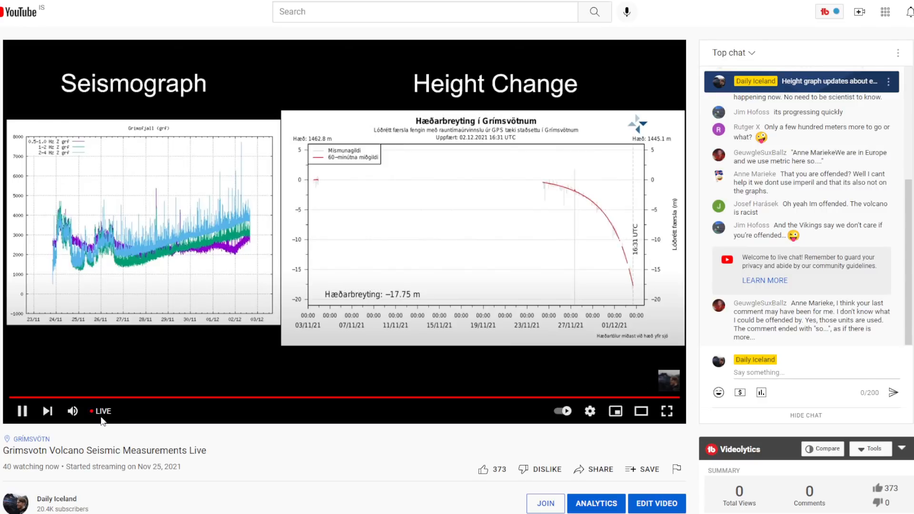